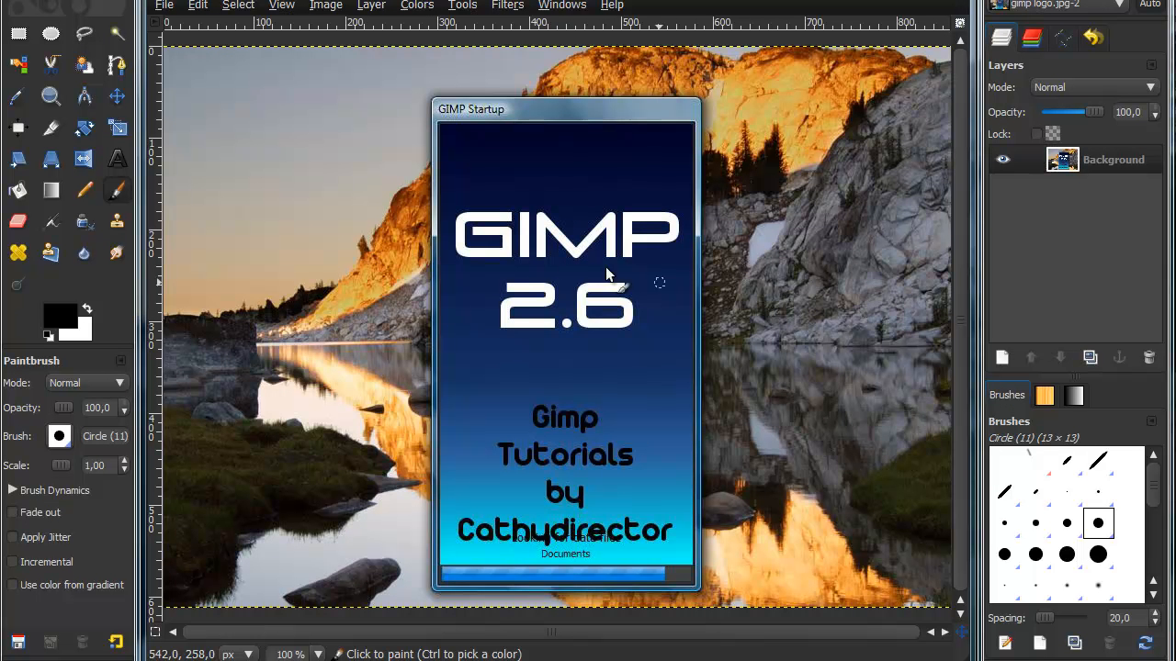
mouse_move(702, 174)
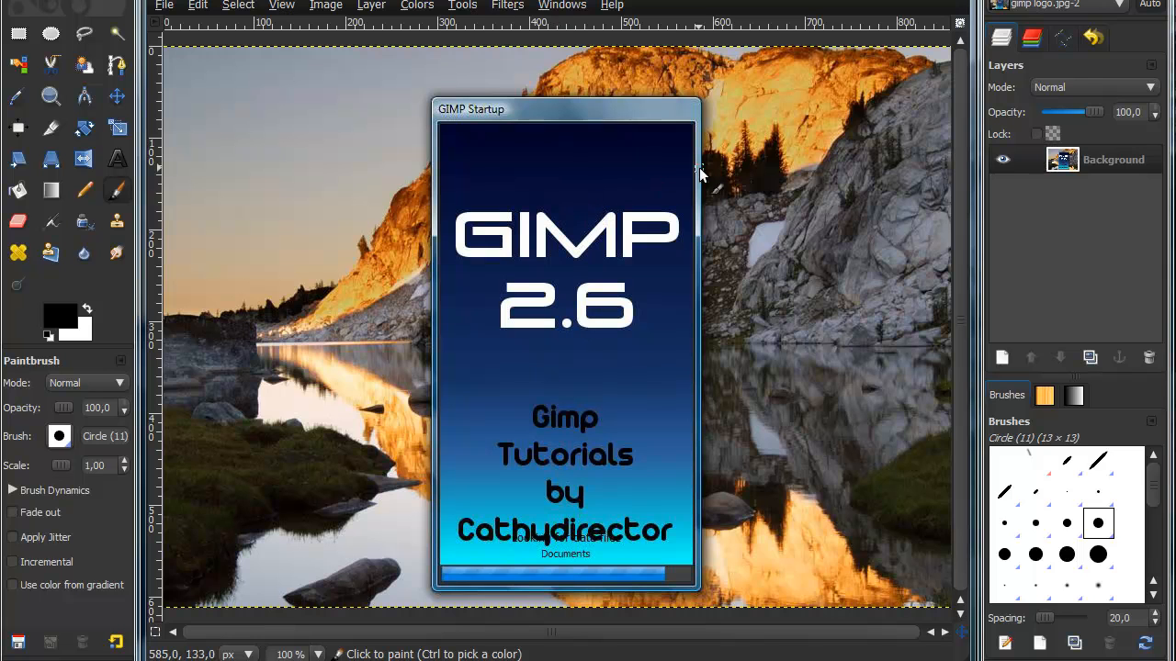
mouse_move(611, 526)
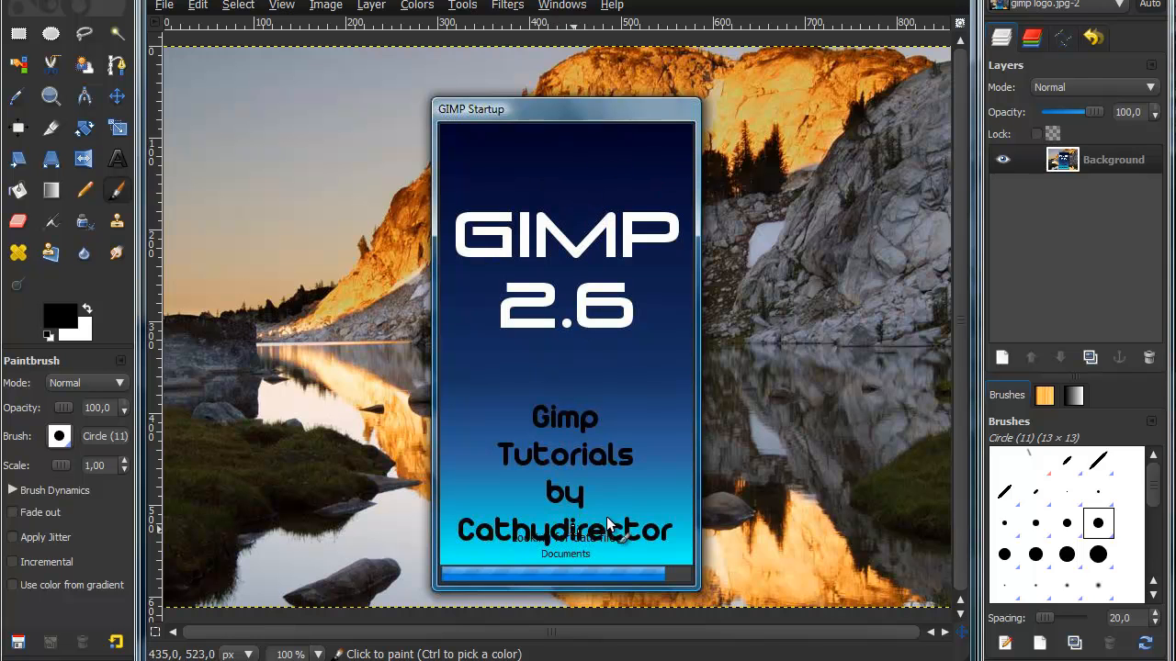
mouse_move(743, 395)
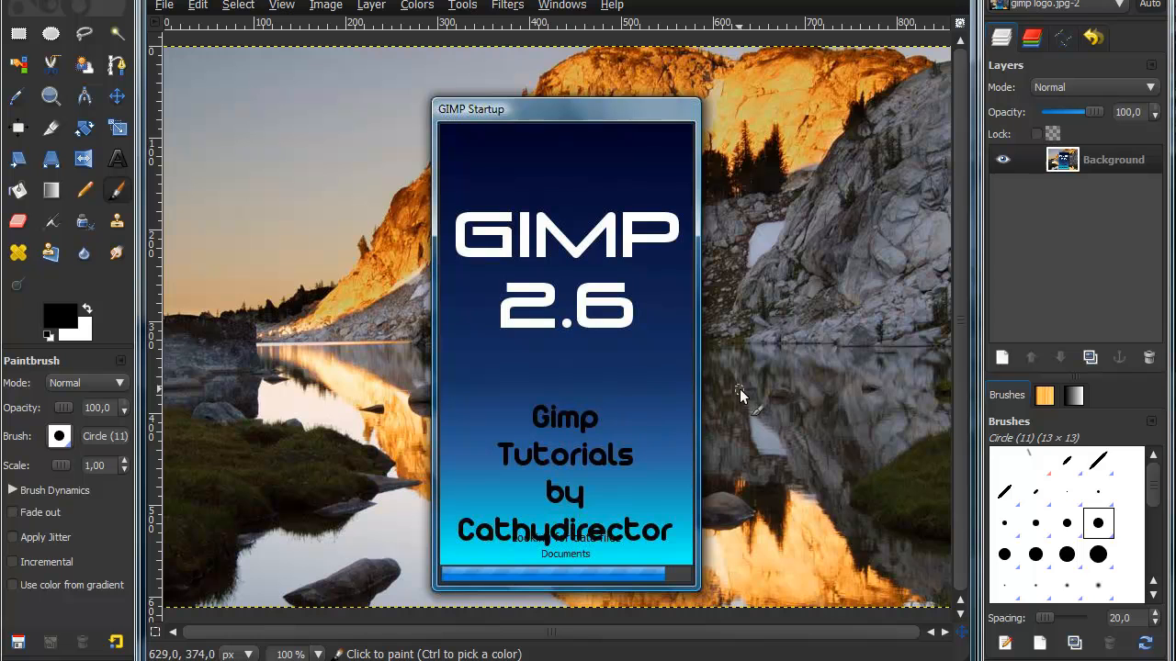
mouse_move(916, 138)
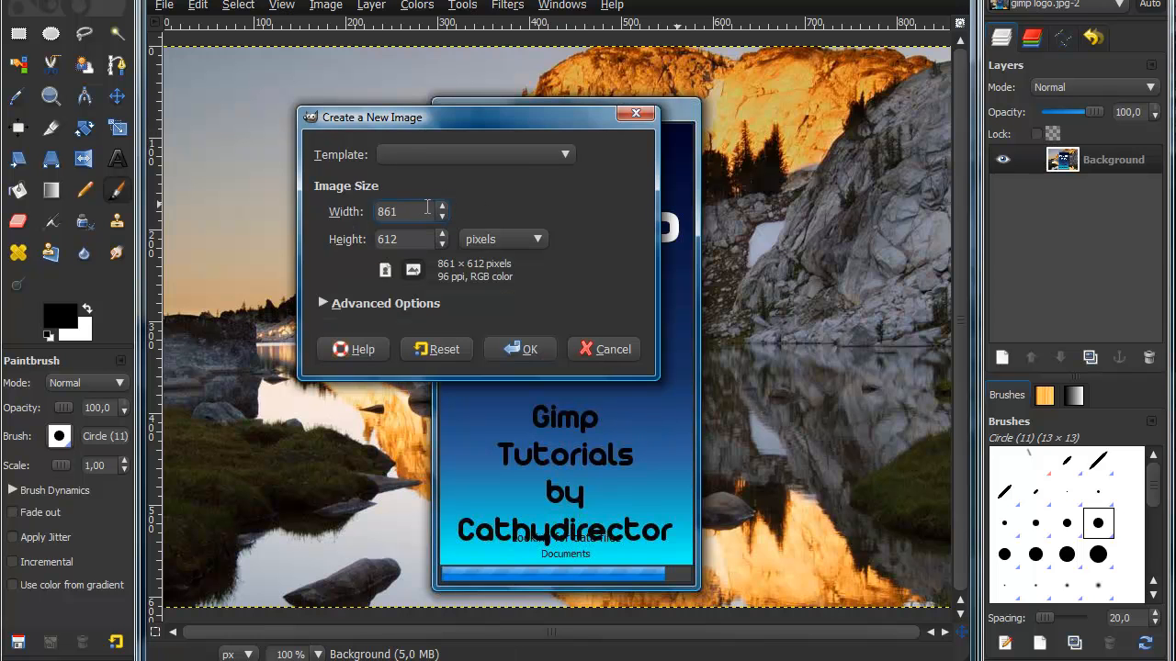
Create a new 275 × 400 pixel image filled with transparency
triple_click(404, 212)
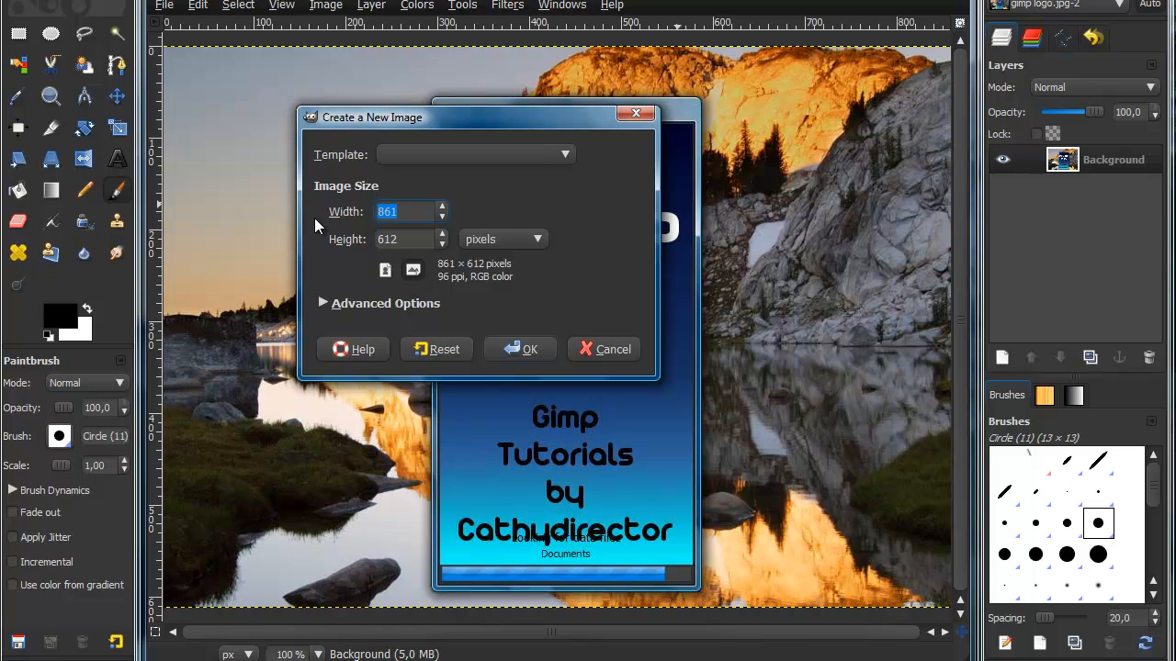
type("275")
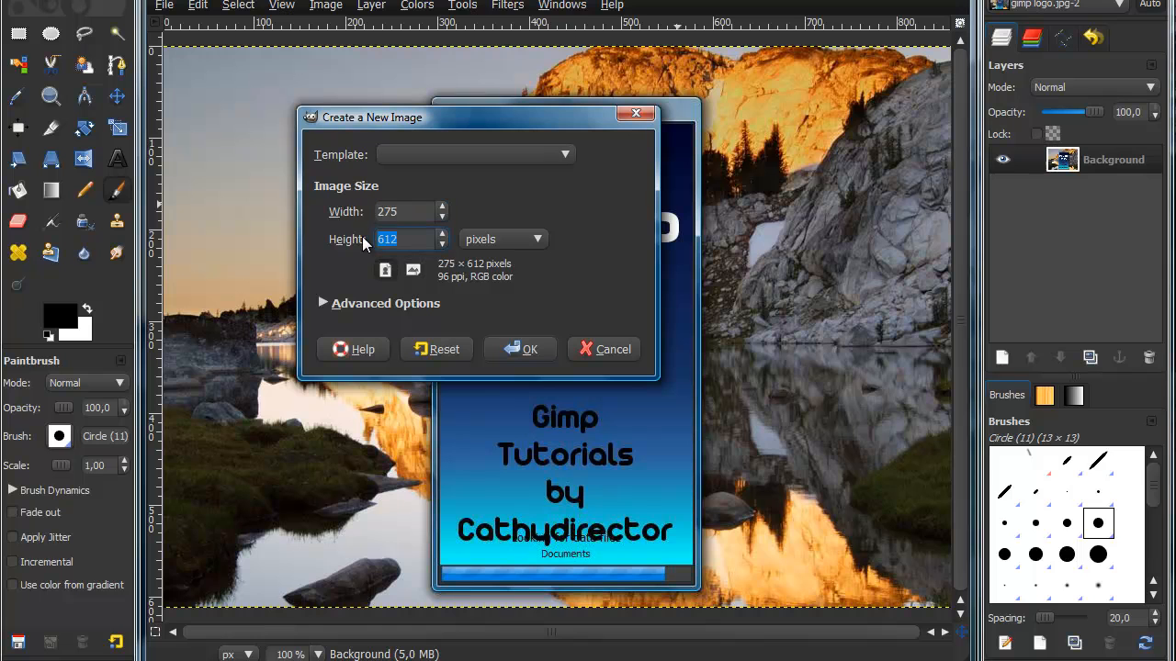
type("400")
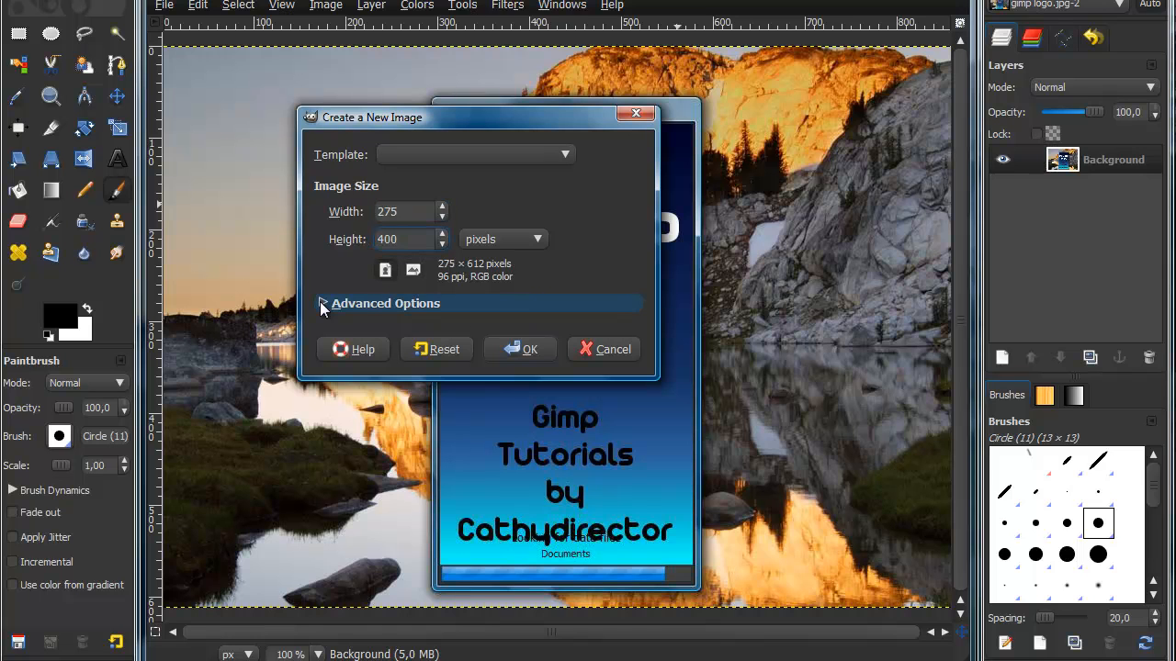
left_click(321, 303)
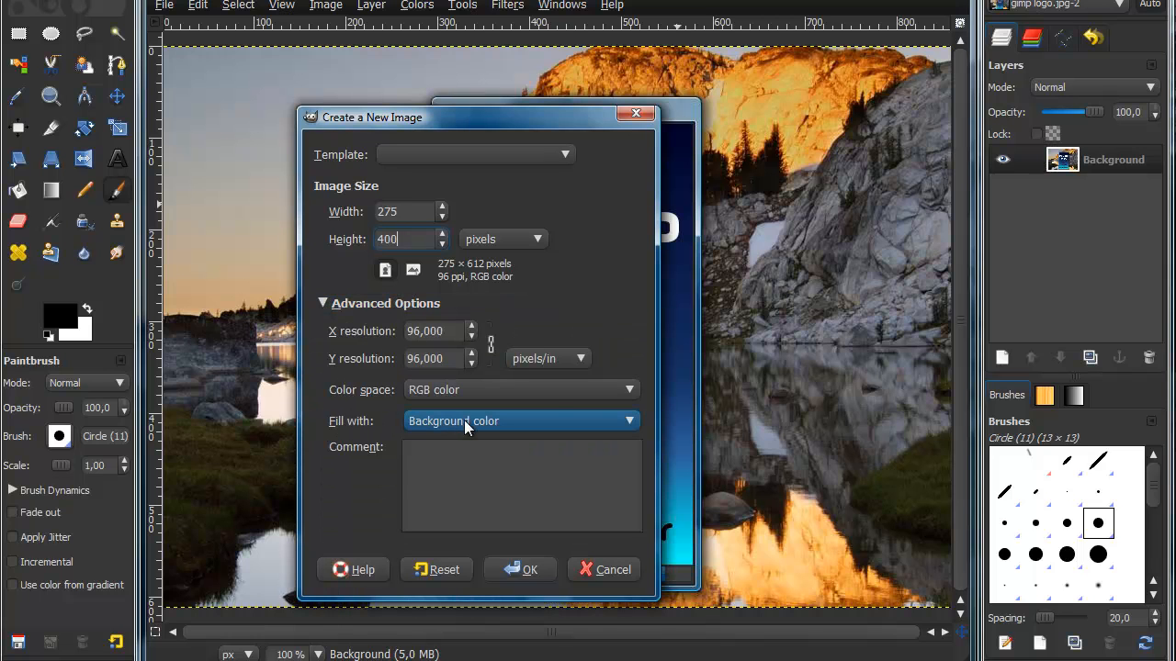
left_click(522, 420)
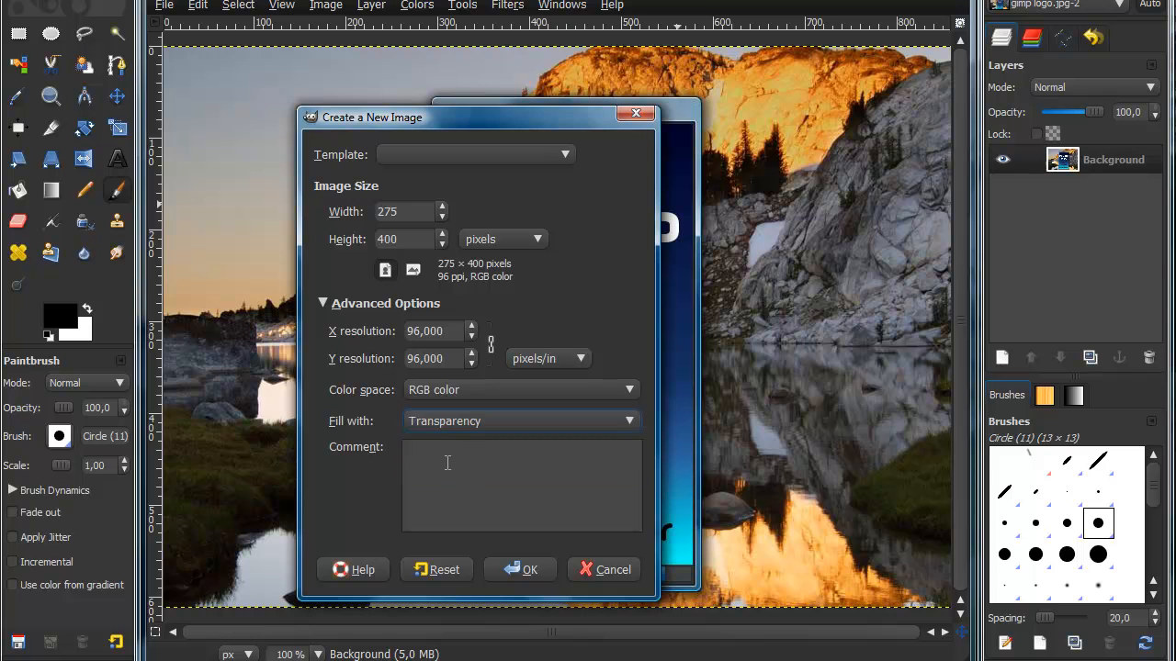
left_click(520, 569)
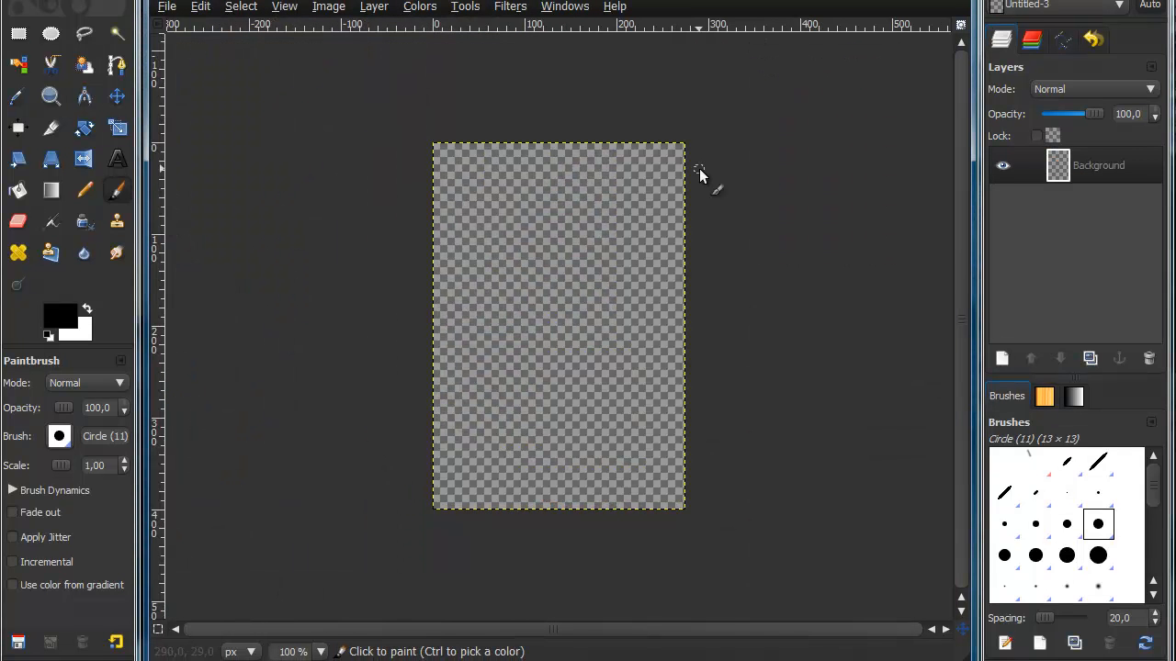
mouse_move(296, 210)
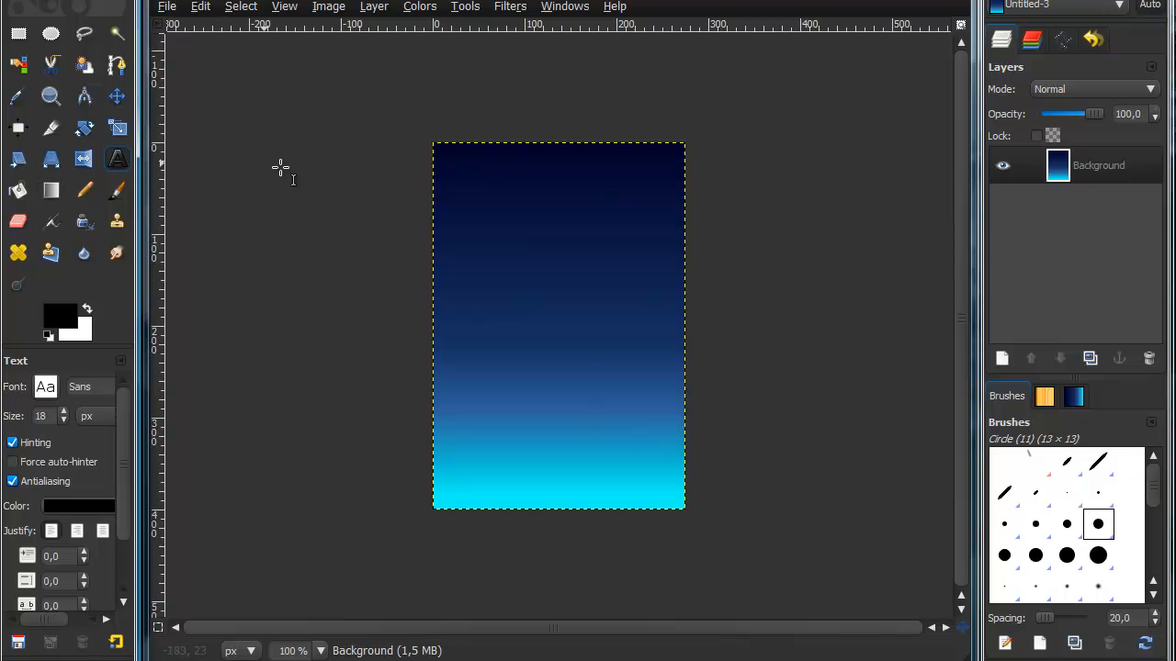
Draw a text box across the image and type 'GIMP 2.6'
left_click_drag(450, 152, 661, 495)
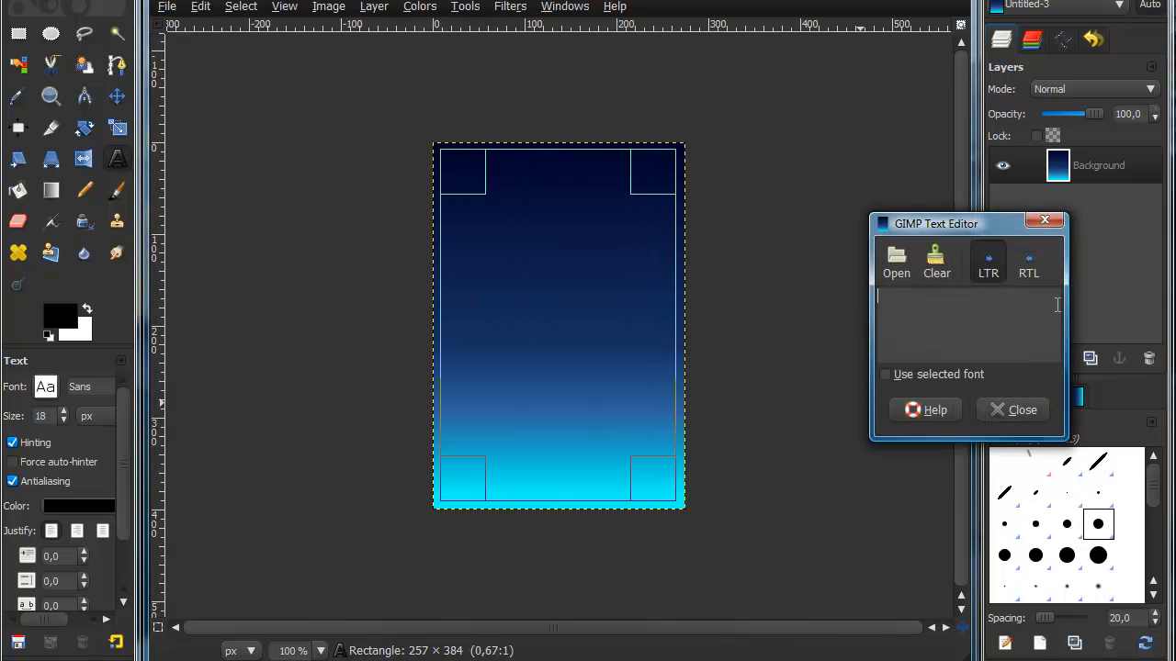
type("GIMP 2")
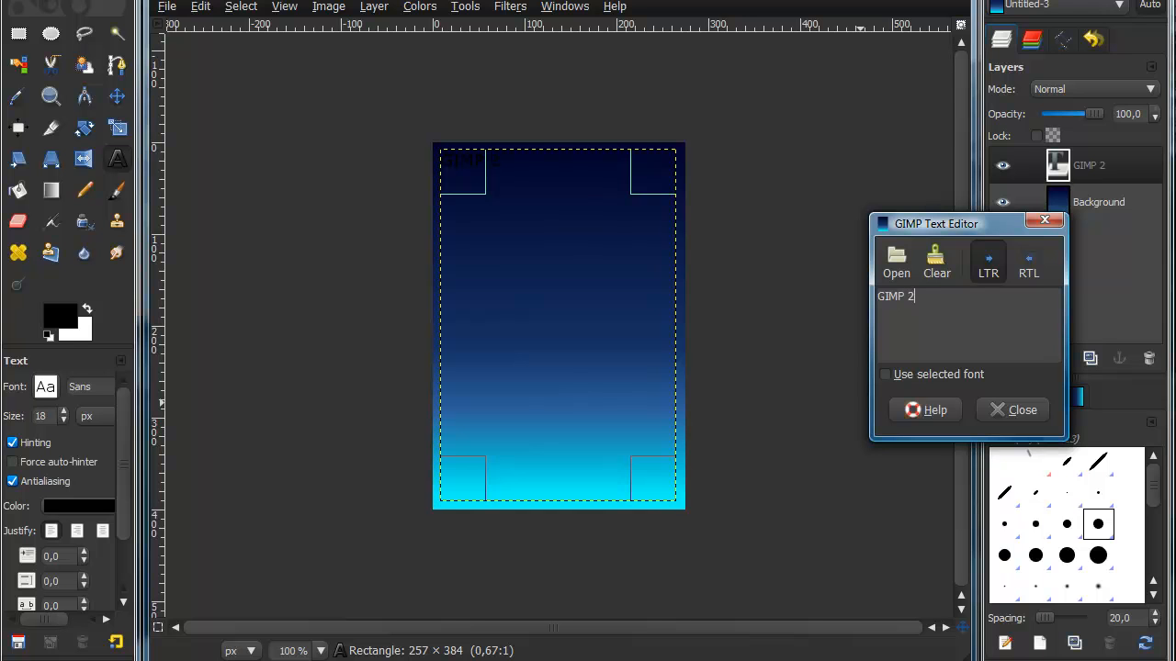
type(".6")
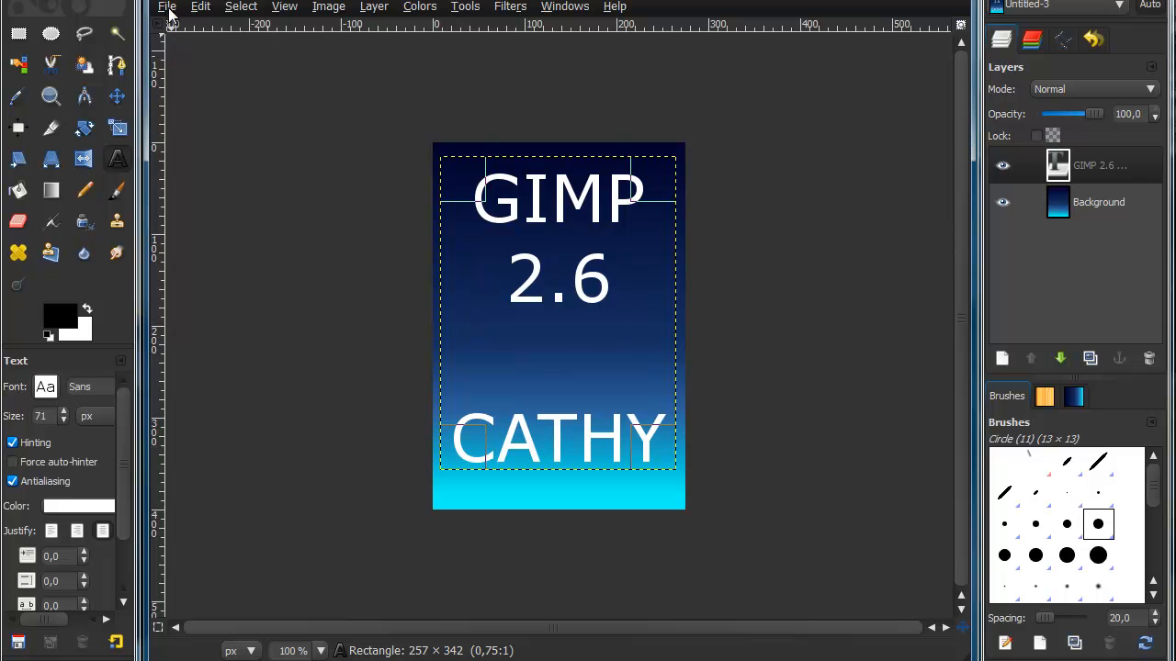
left_click(168, 6)
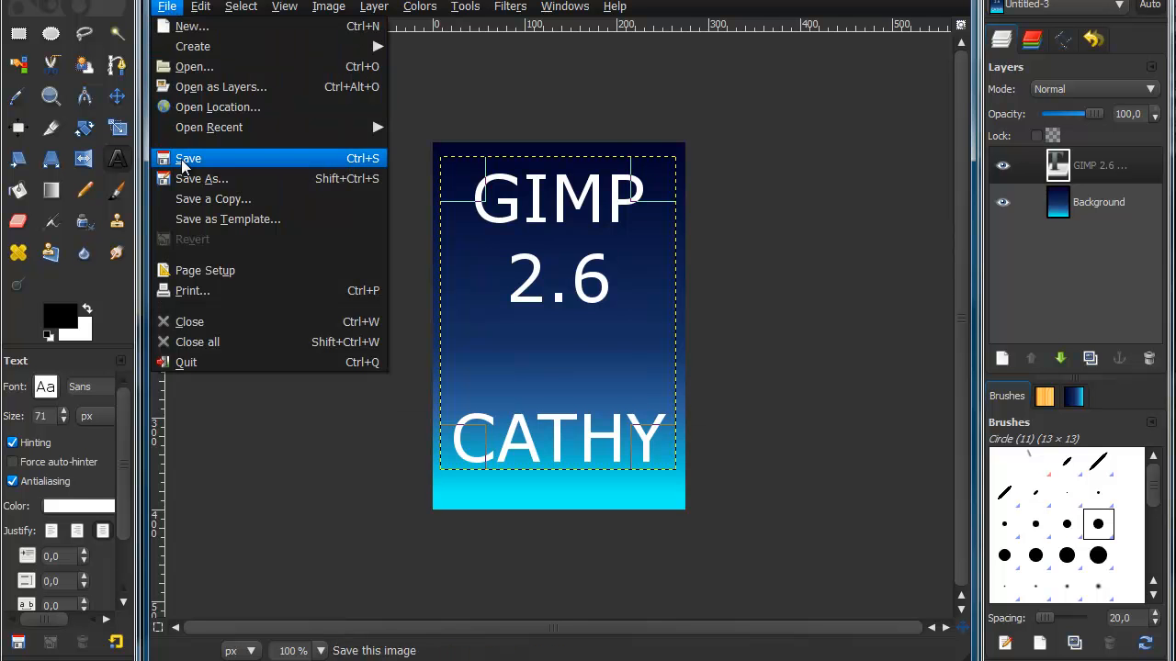
Open Save As and enter the file name 'Gimp logo 2'
left_click(187, 158)
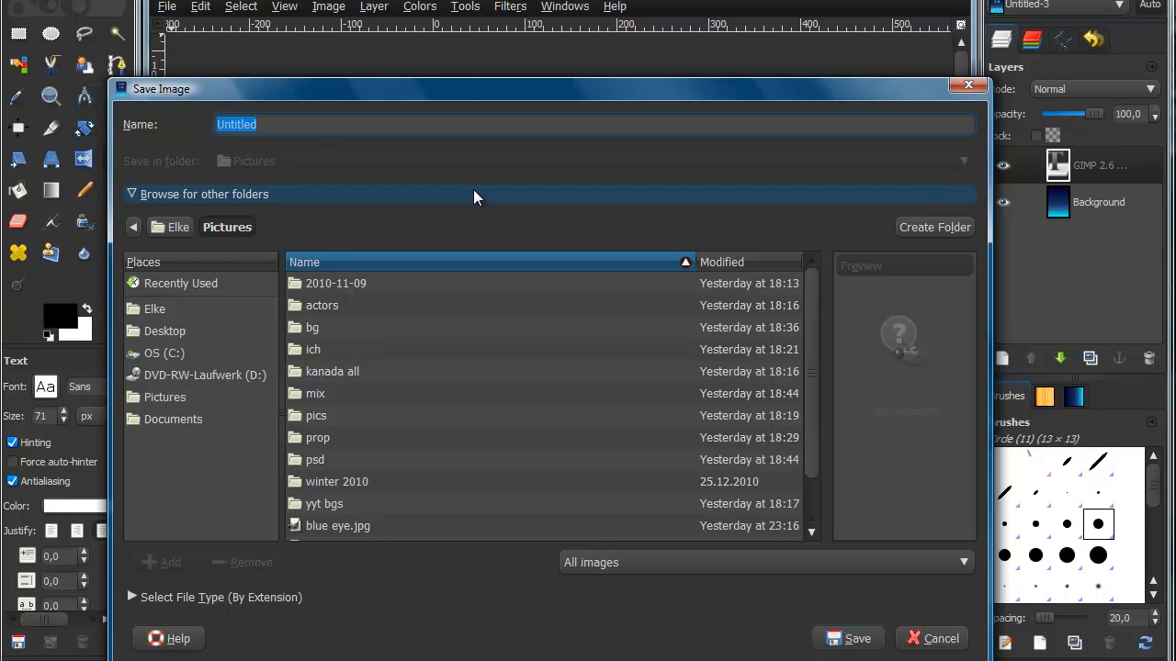
type("Gimp logo")
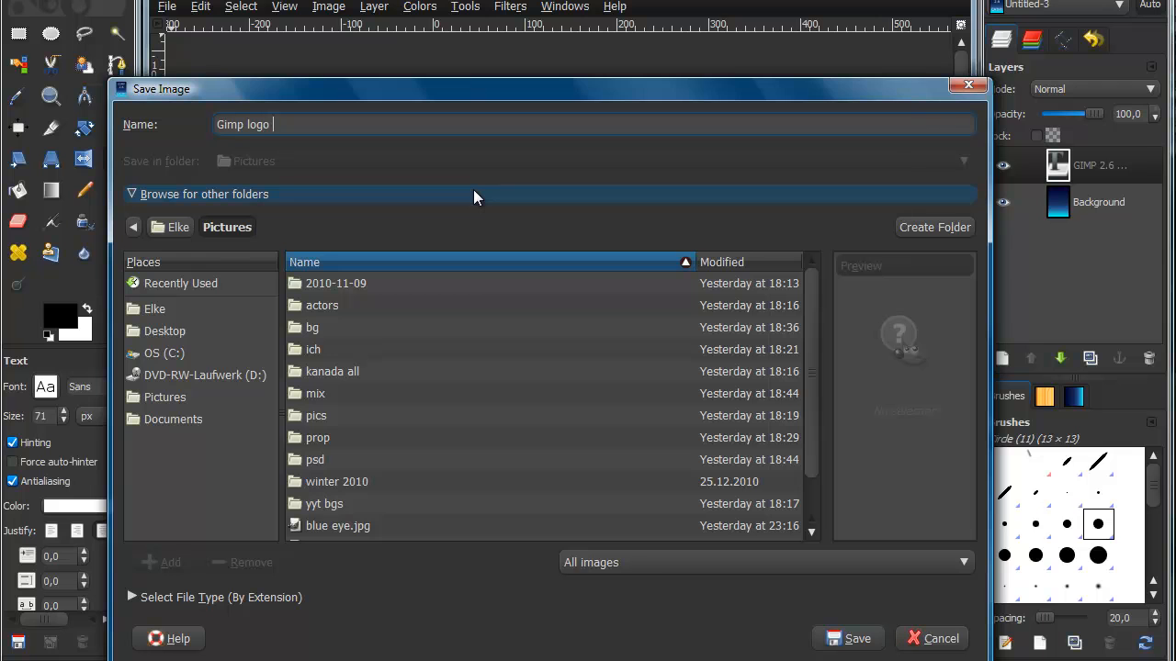
type("2")
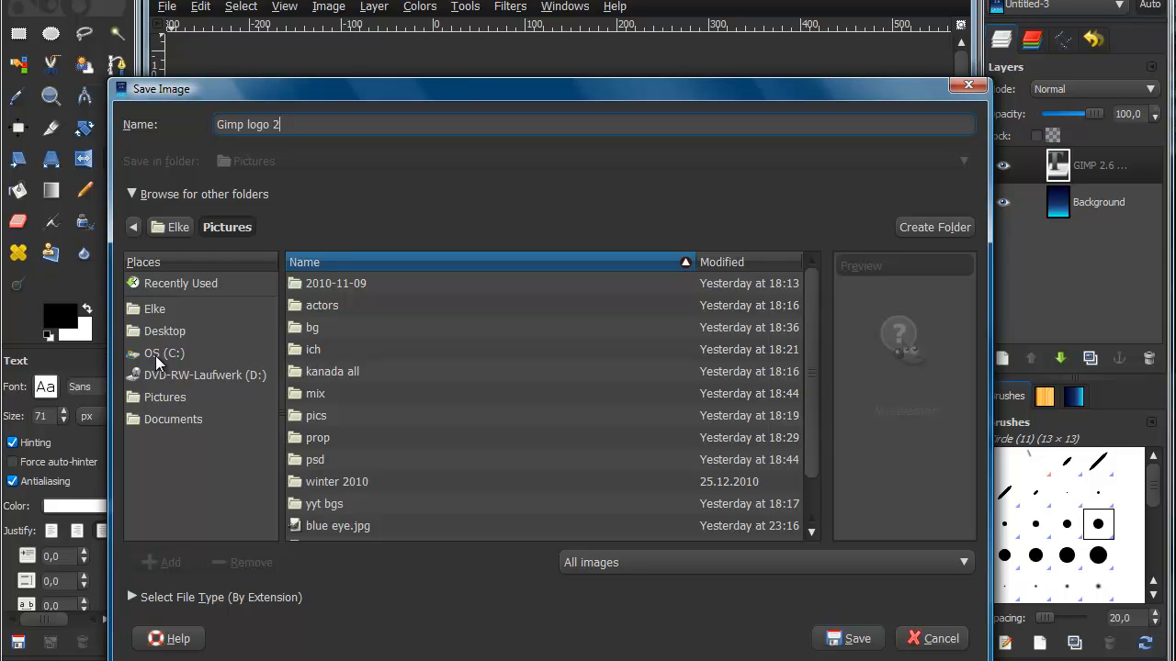
mouse_move(156, 361)
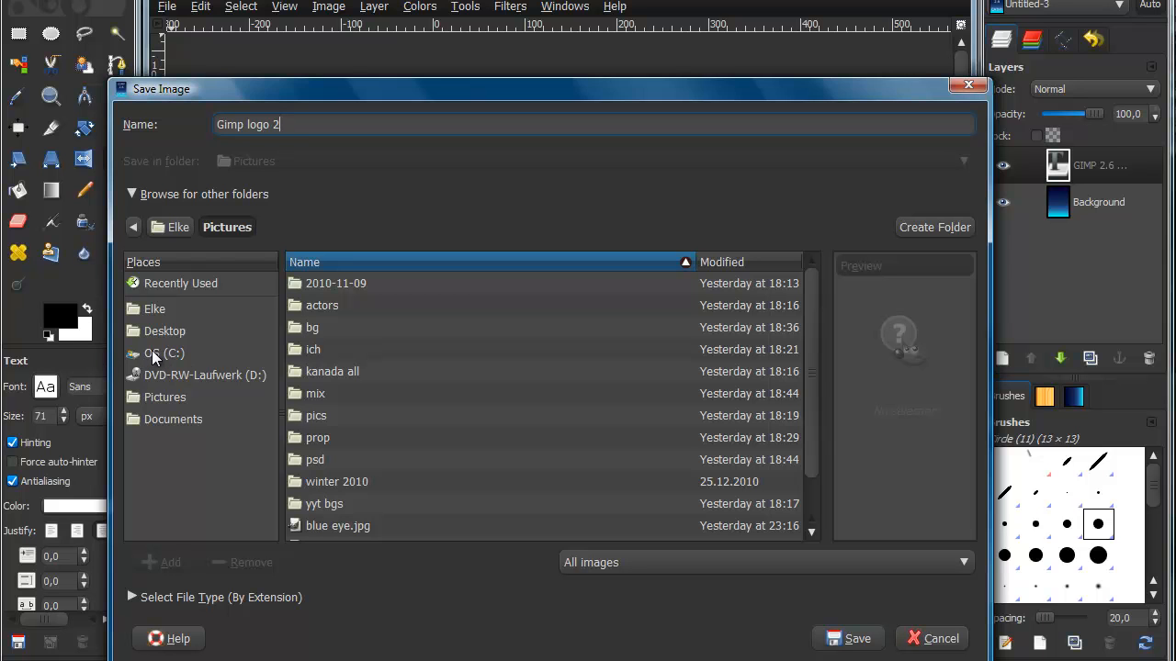
Navigate to C:\Program Files\GIMP-2.0\share\gimp\2.0\images in the save dialog
left_click(164, 353)
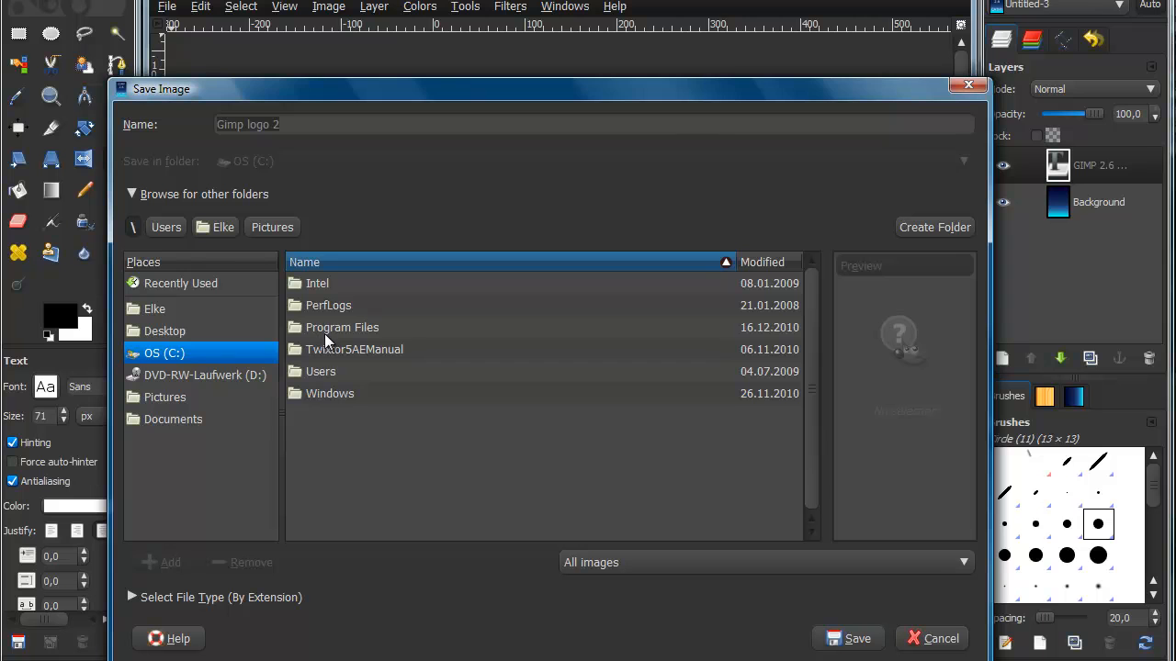
double_click(341, 327)
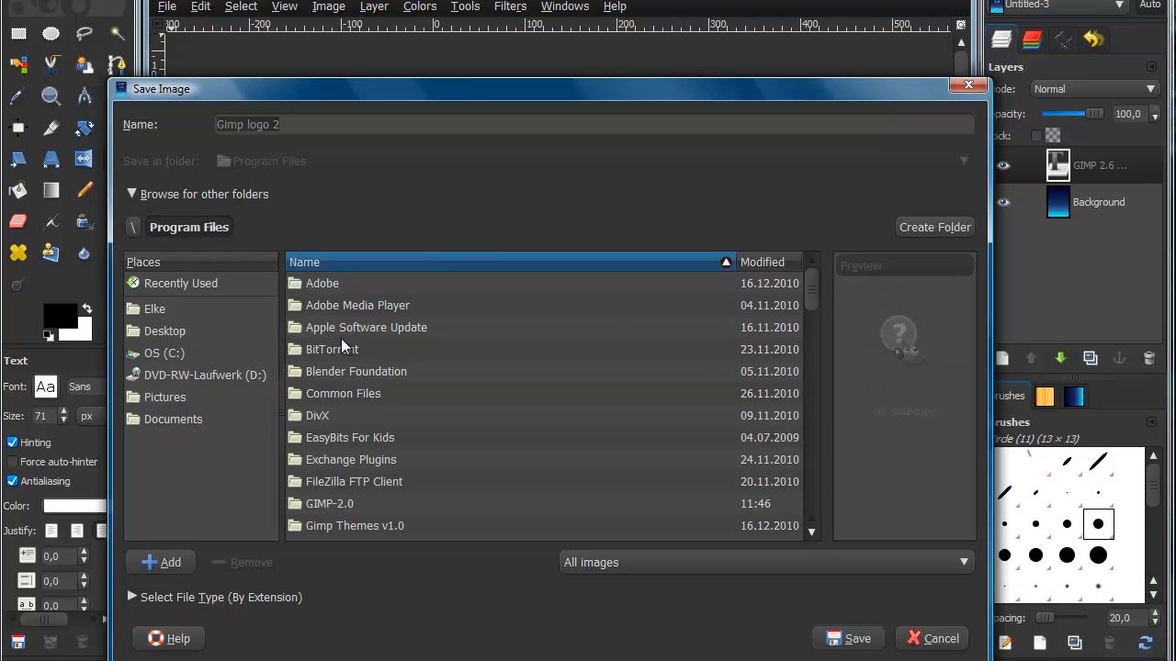
mouse_move(332, 512)
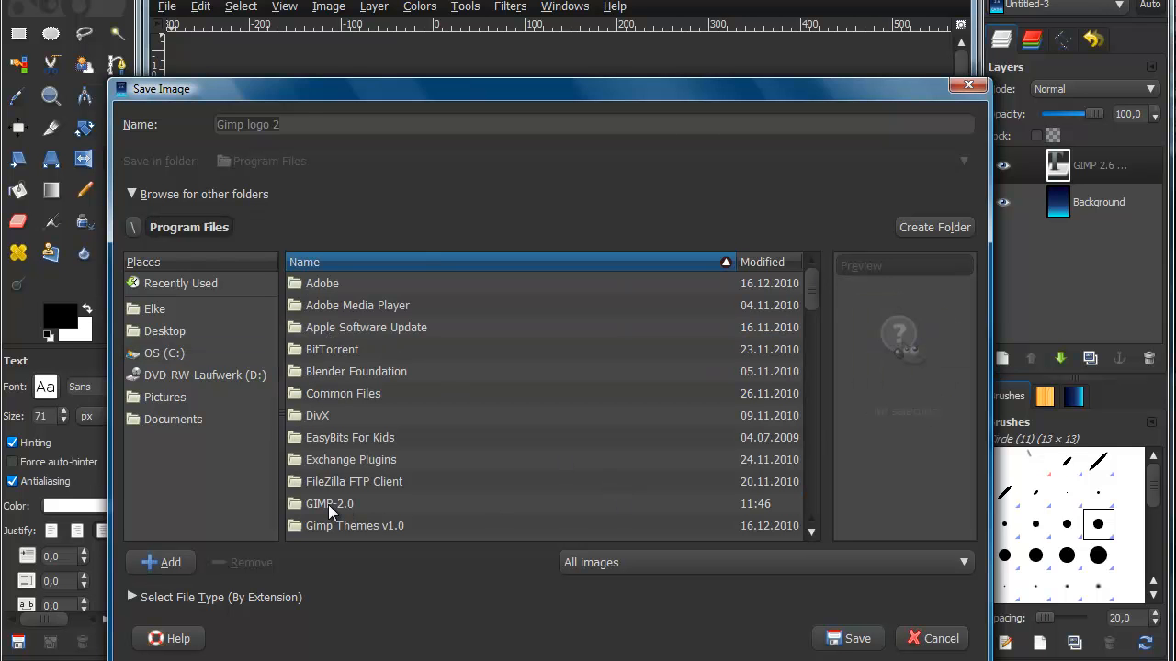
double_click(329, 504)
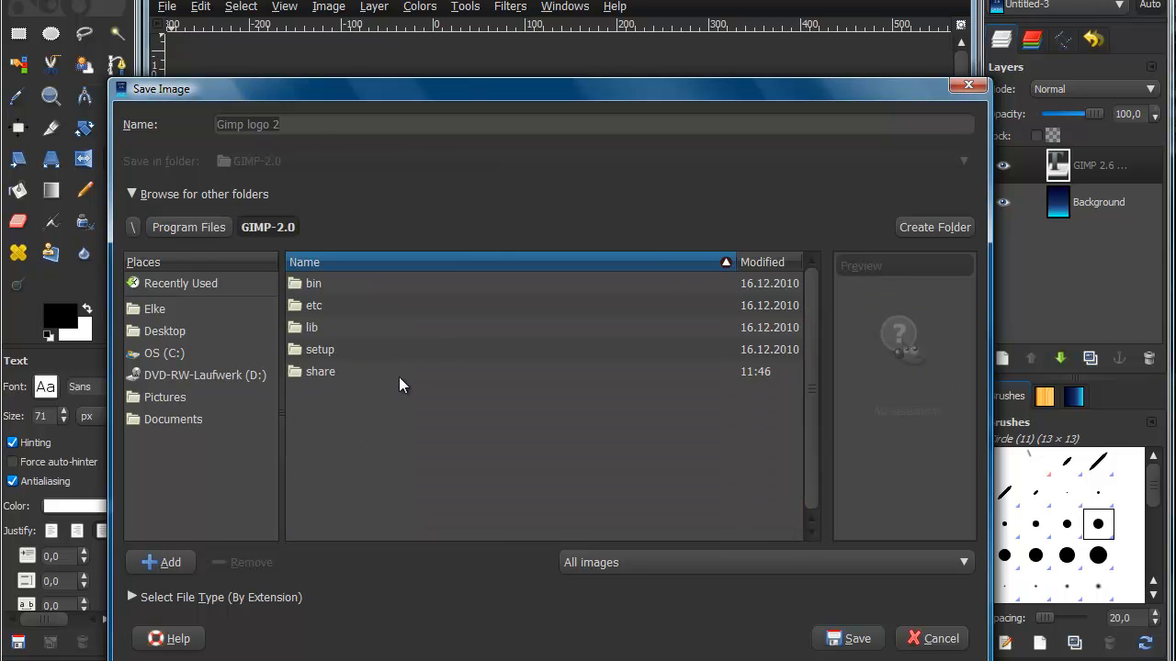
mouse_move(330, 380)
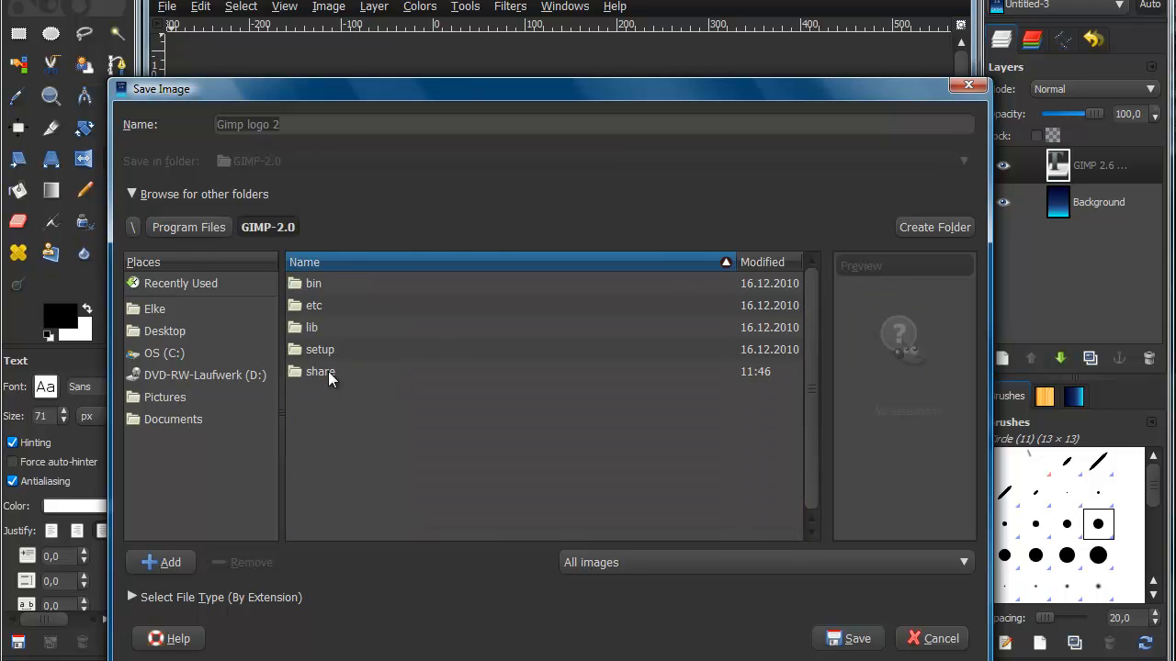
double_click(319, 371)
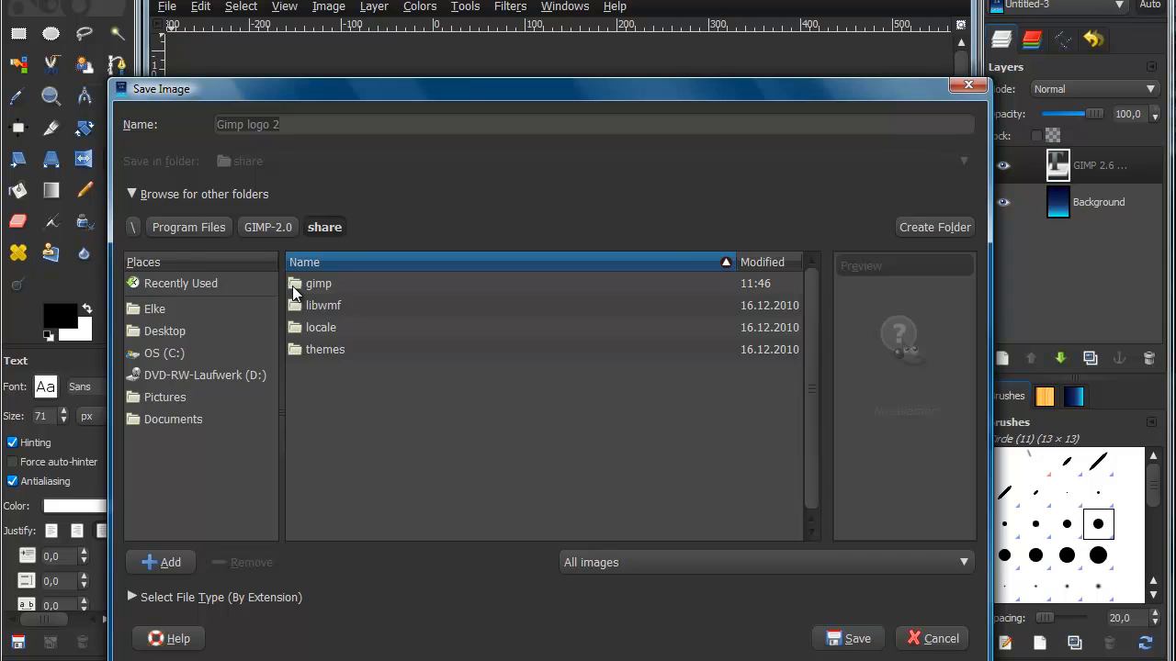
double_click(318, 283)
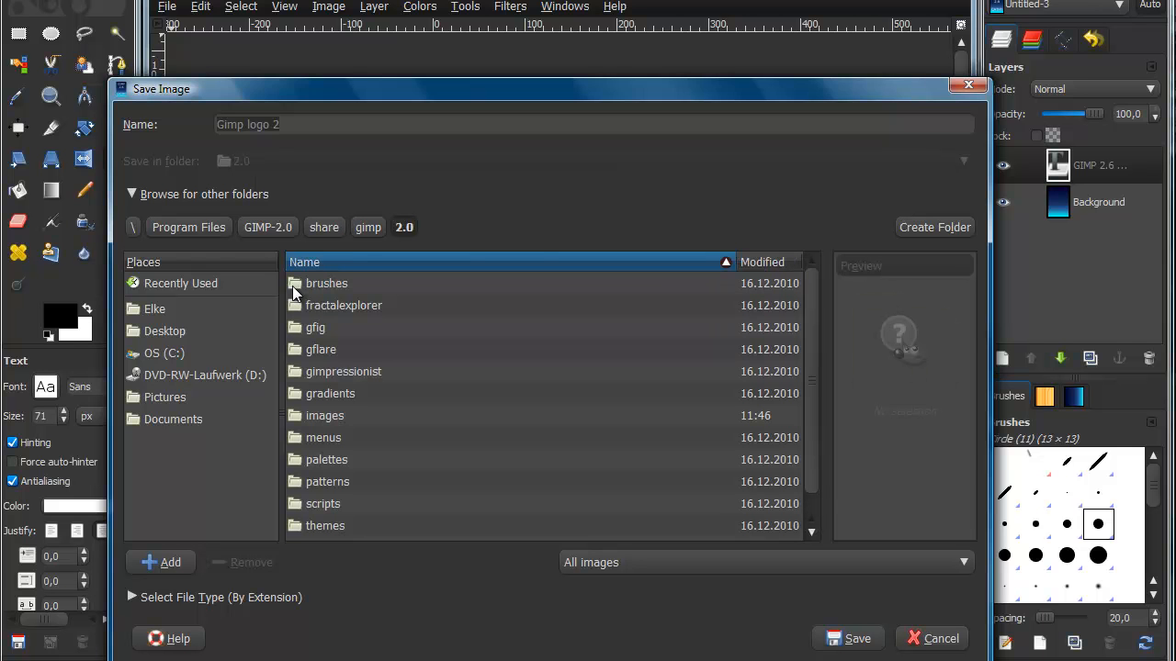
mouse_move(325, 425)
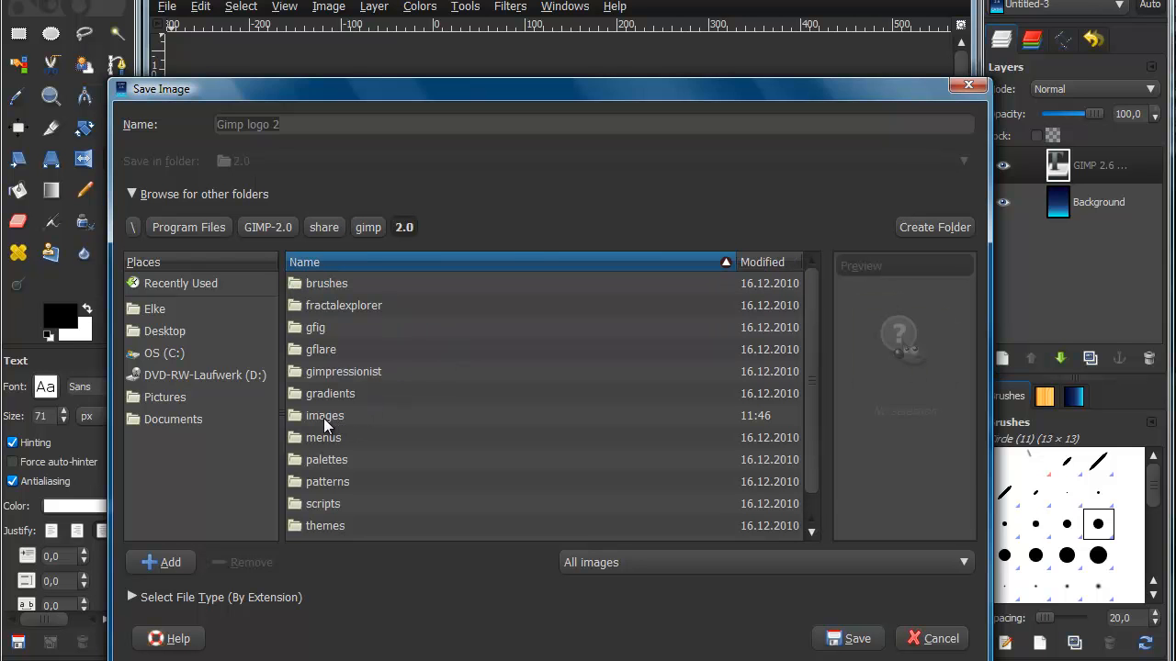
double_click(324, 415)
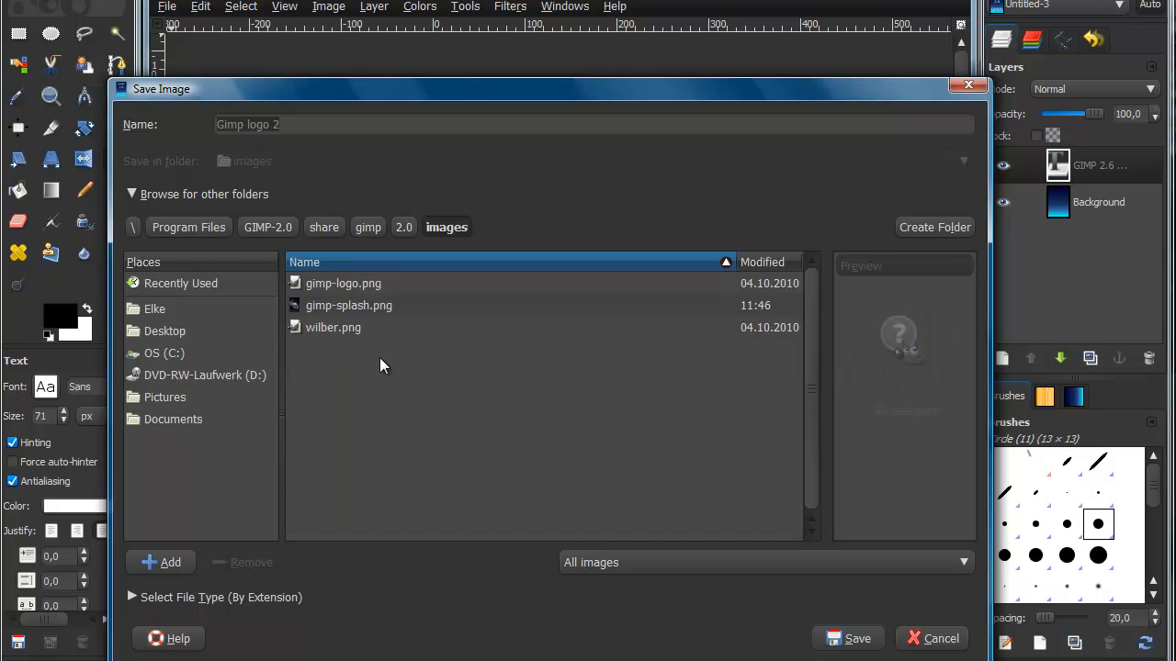
mouse_move(374, 319)
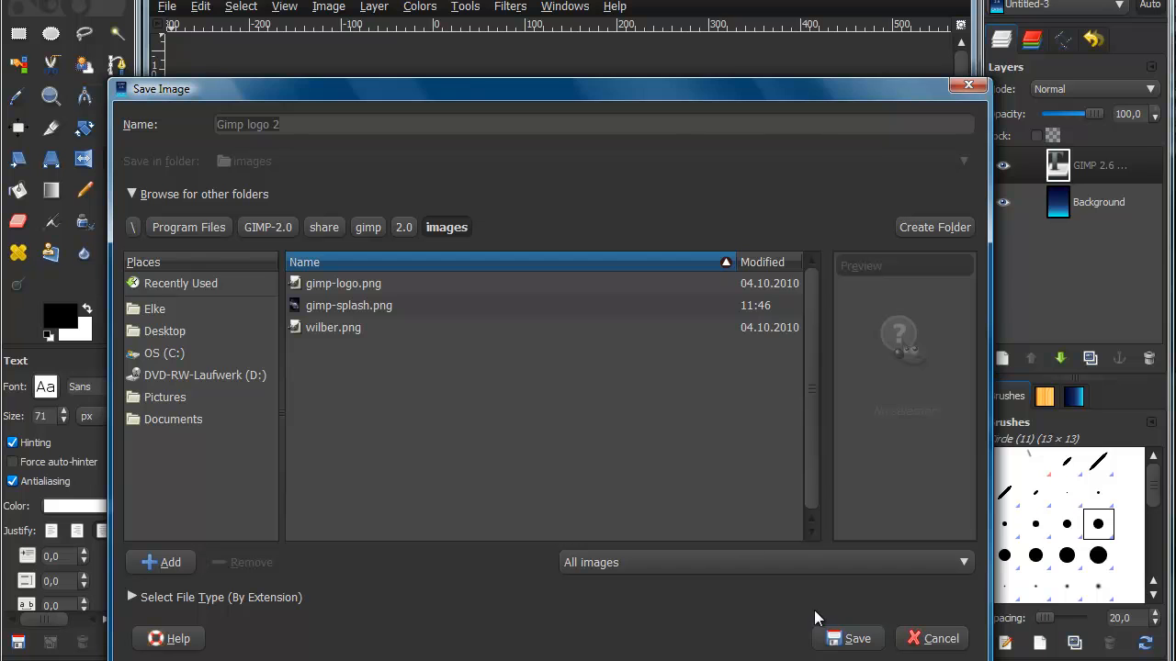
mouse_move(374, 311)
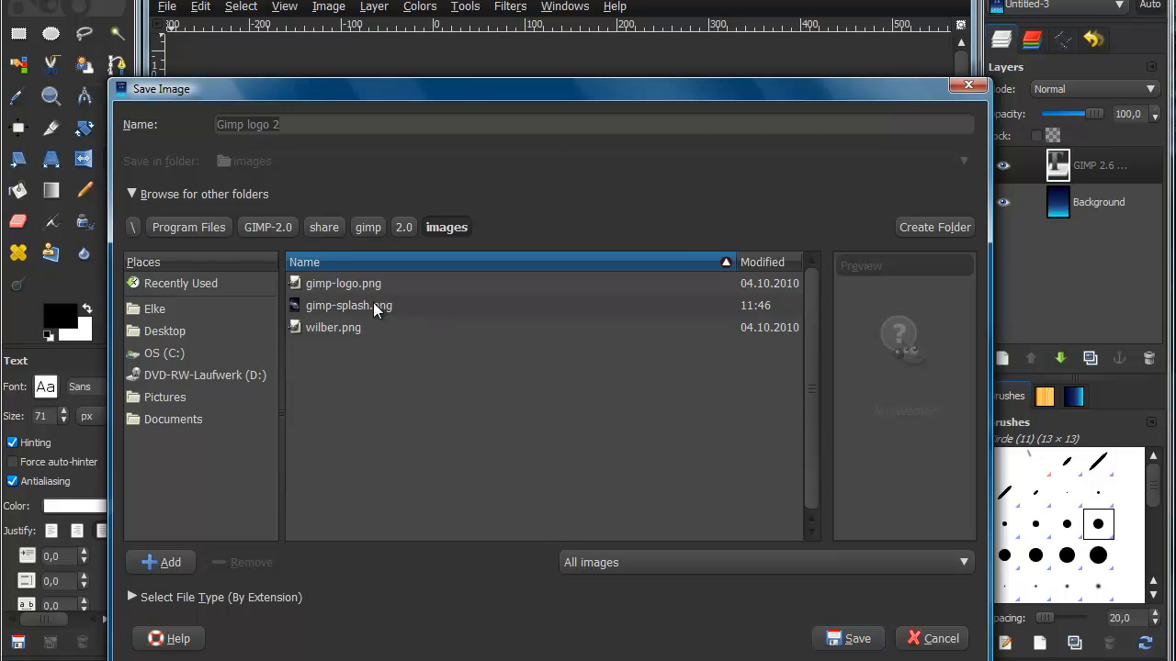
Overwrite gimp-splash.png, merging visible layers and accepting the PNG export settings
left_click(348, 305)
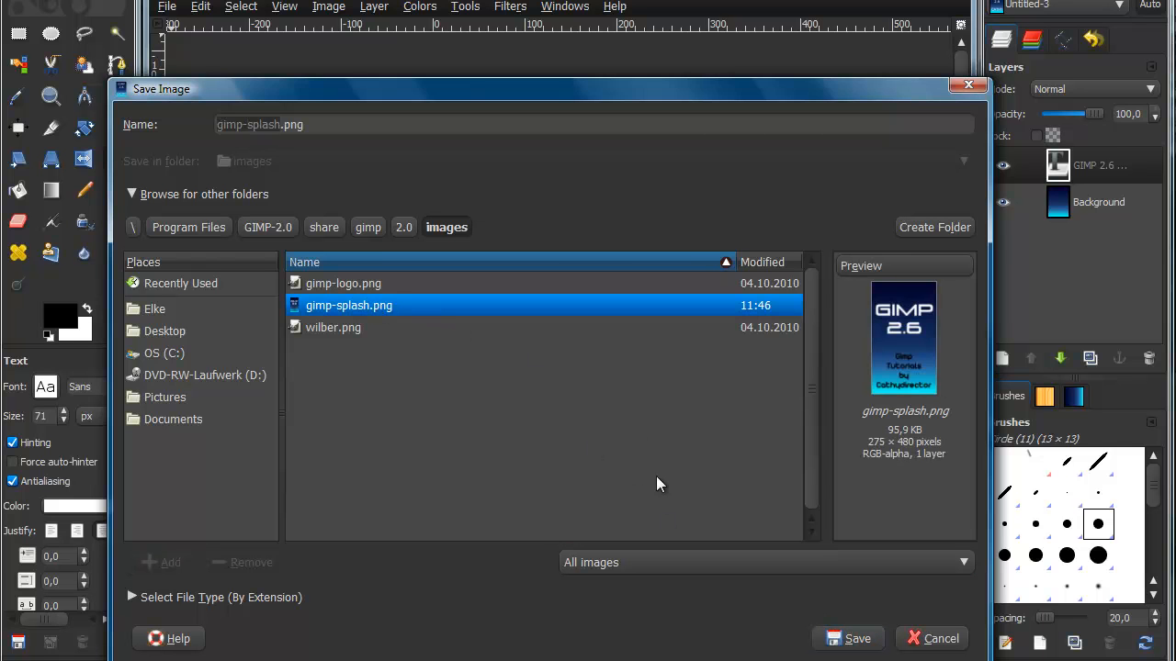
left_click(847, 638)
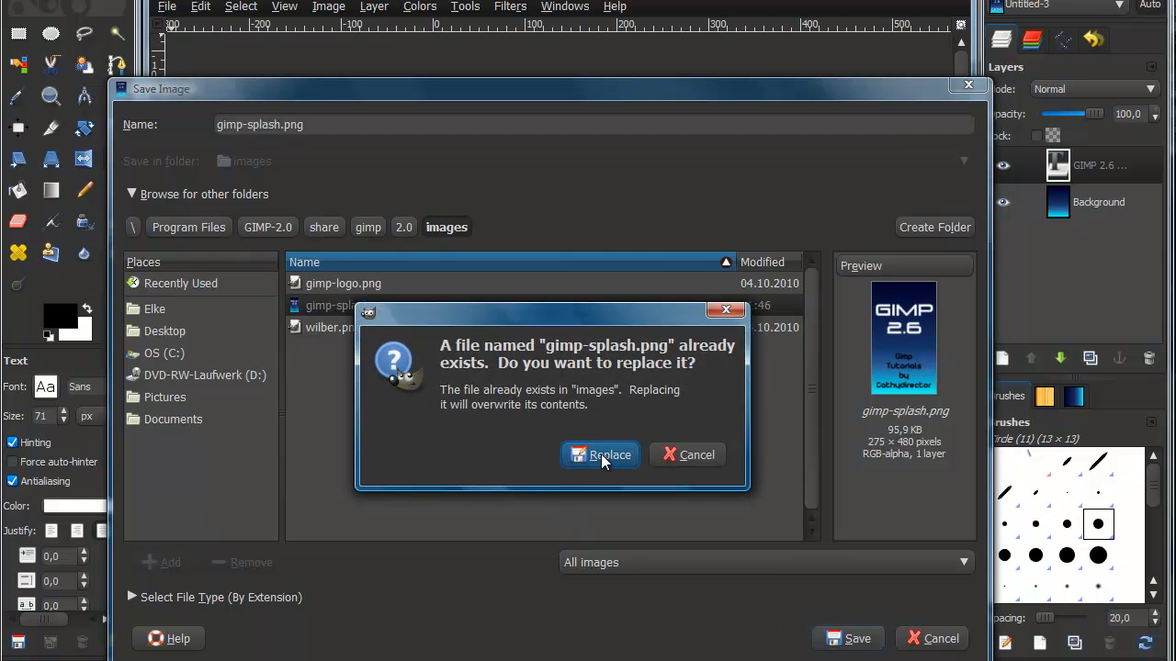
left_click(599, 455)
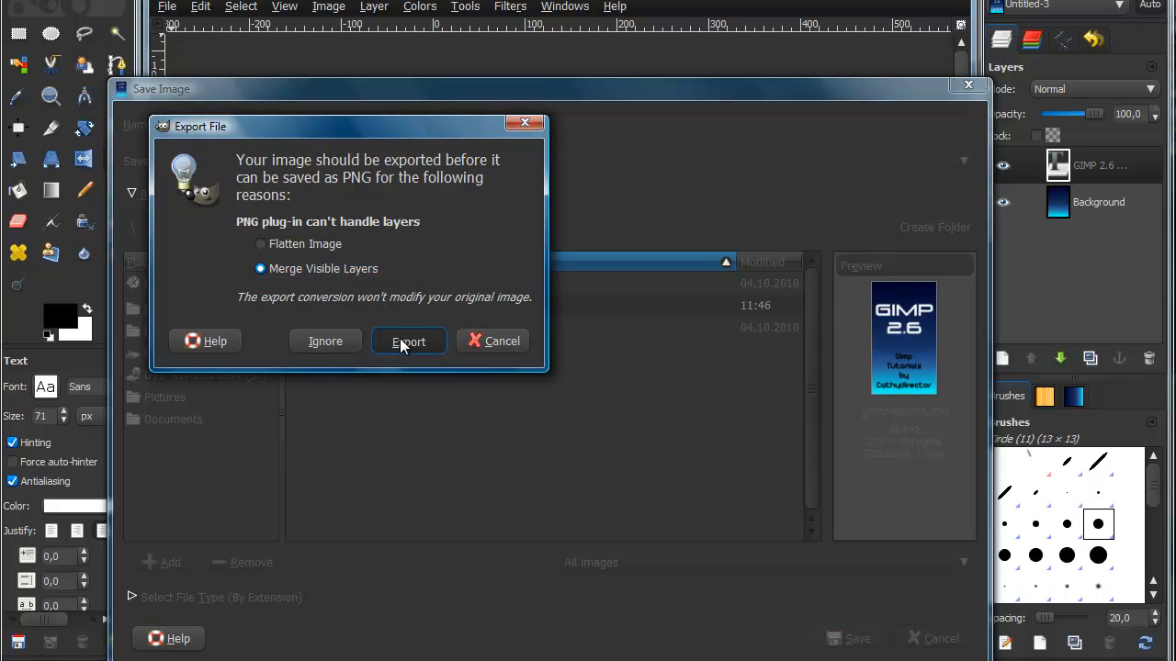
left_click(408, 340)
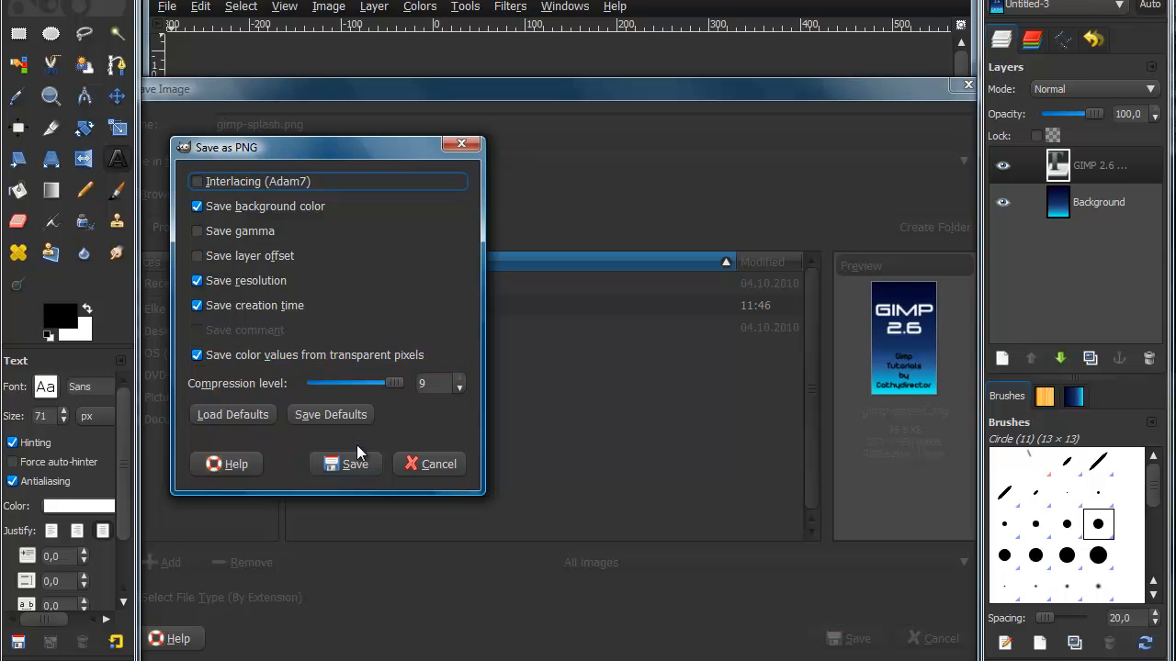
left_click(354, 463)
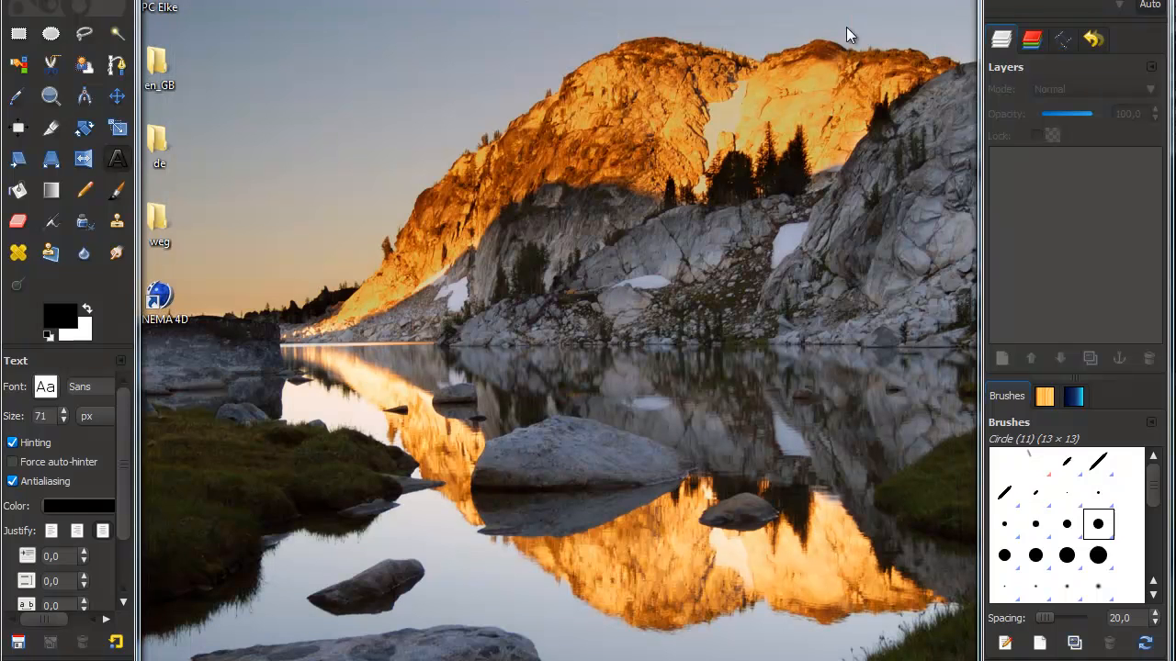
Relaunch GIMP 2 from the Start menu to see the new splash
left_click(13, 654)
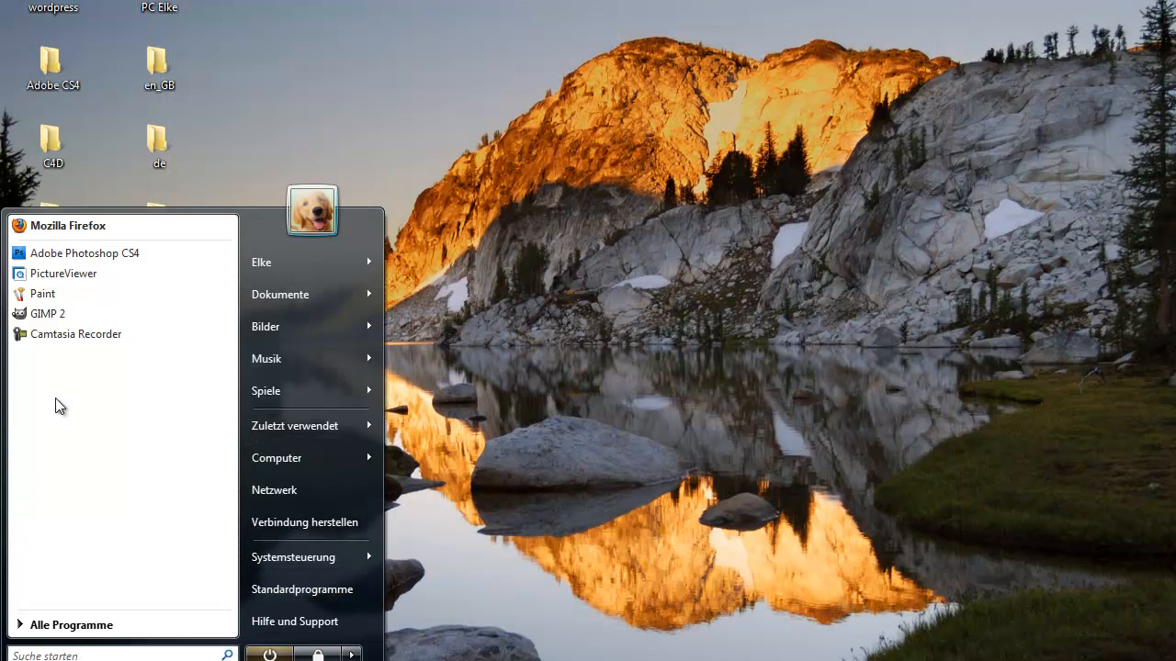
left_click(48, 313)
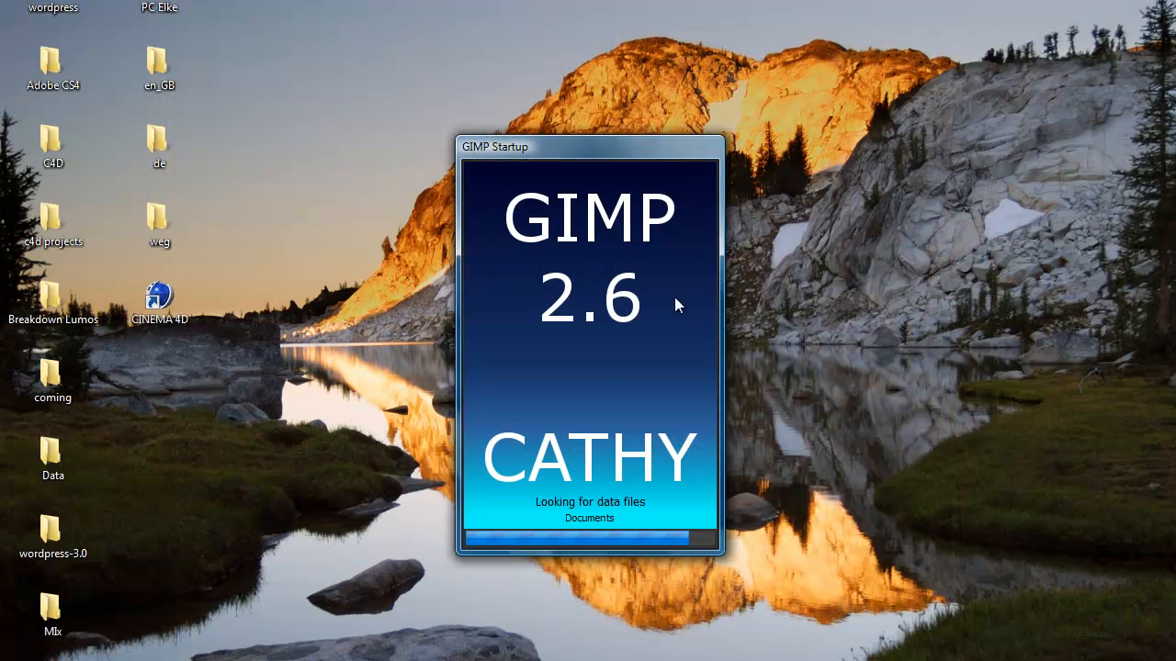